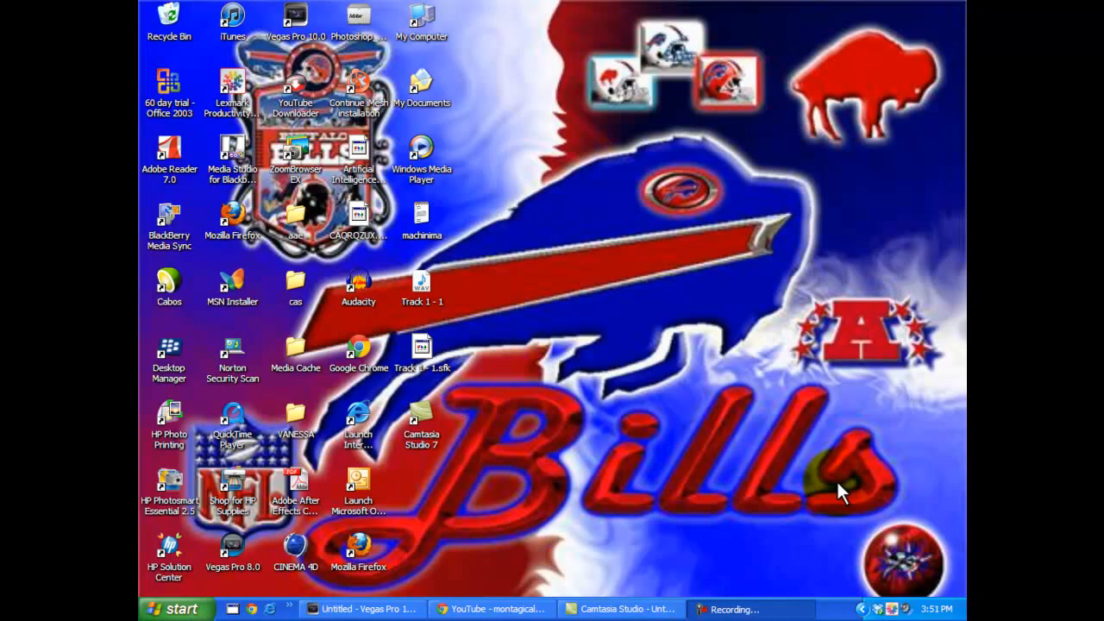
mouse_move(808, 486)
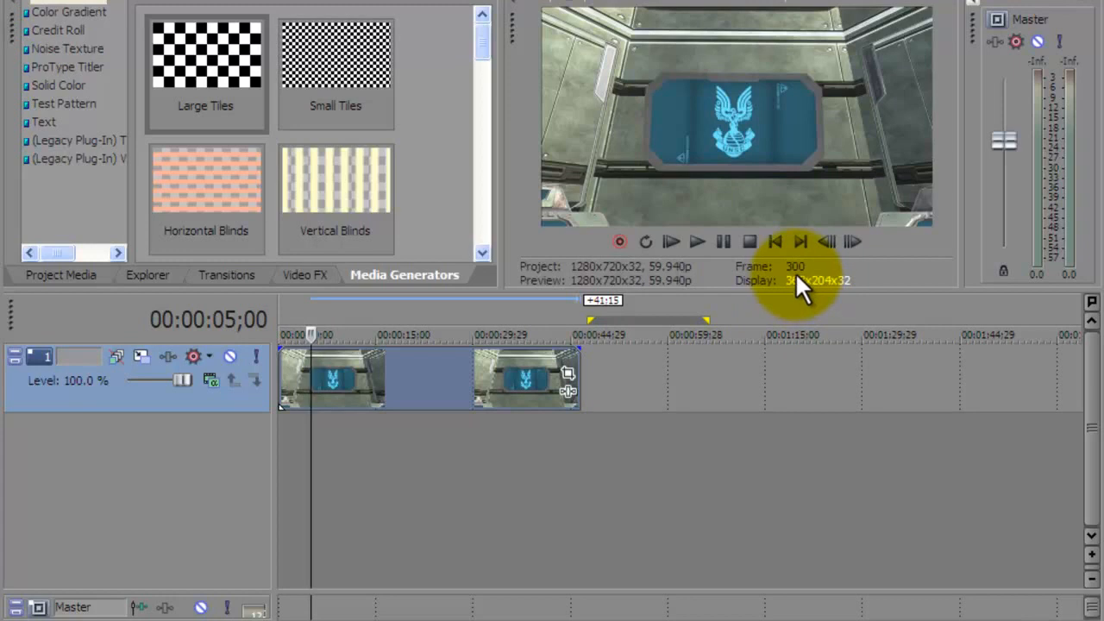
mouse_move(799, 293)
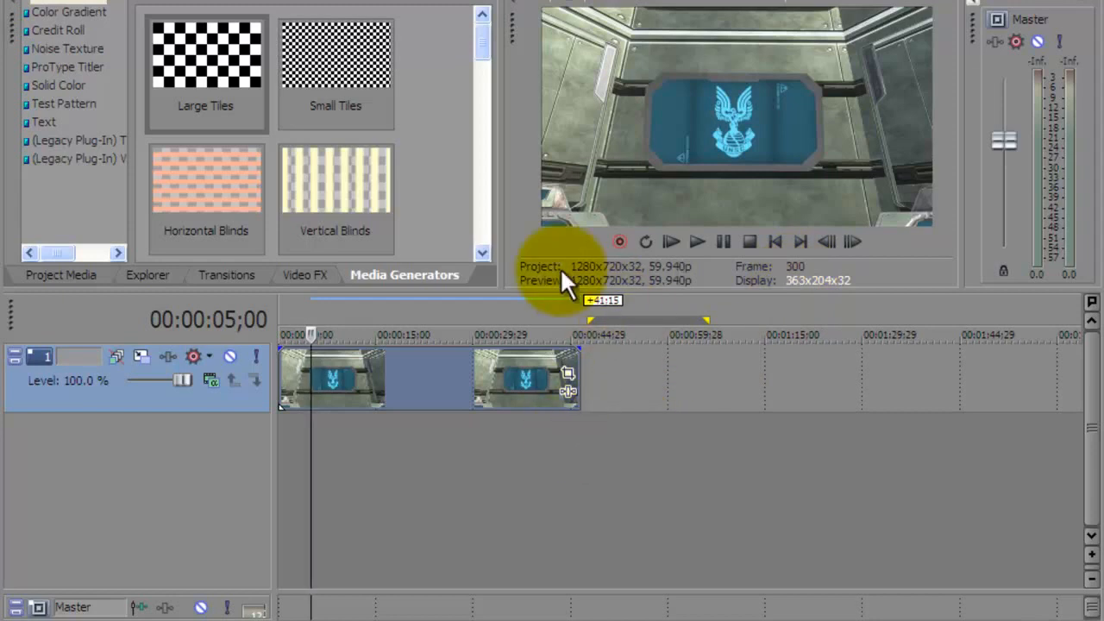
mouse_move(477, 292)
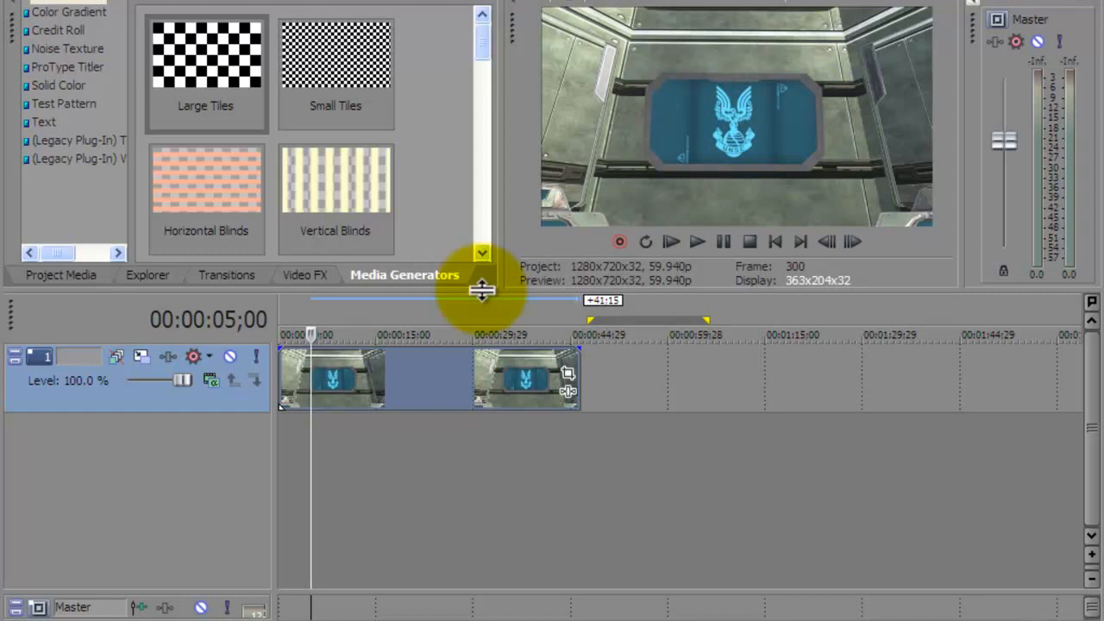
mouse_move(487, 332)
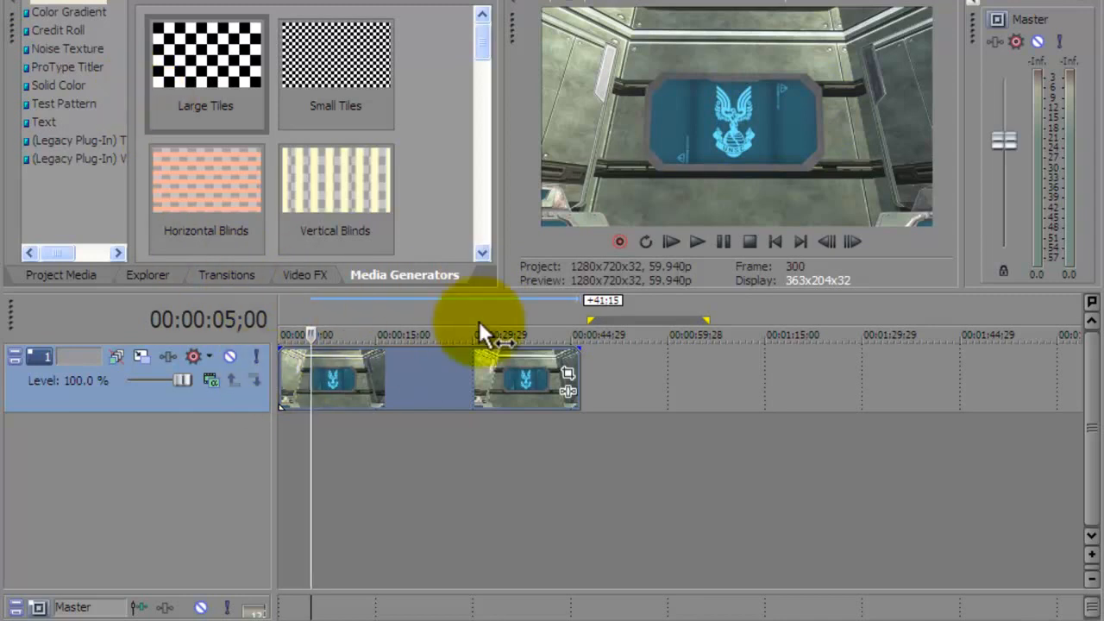
mouse_move(595, 388)
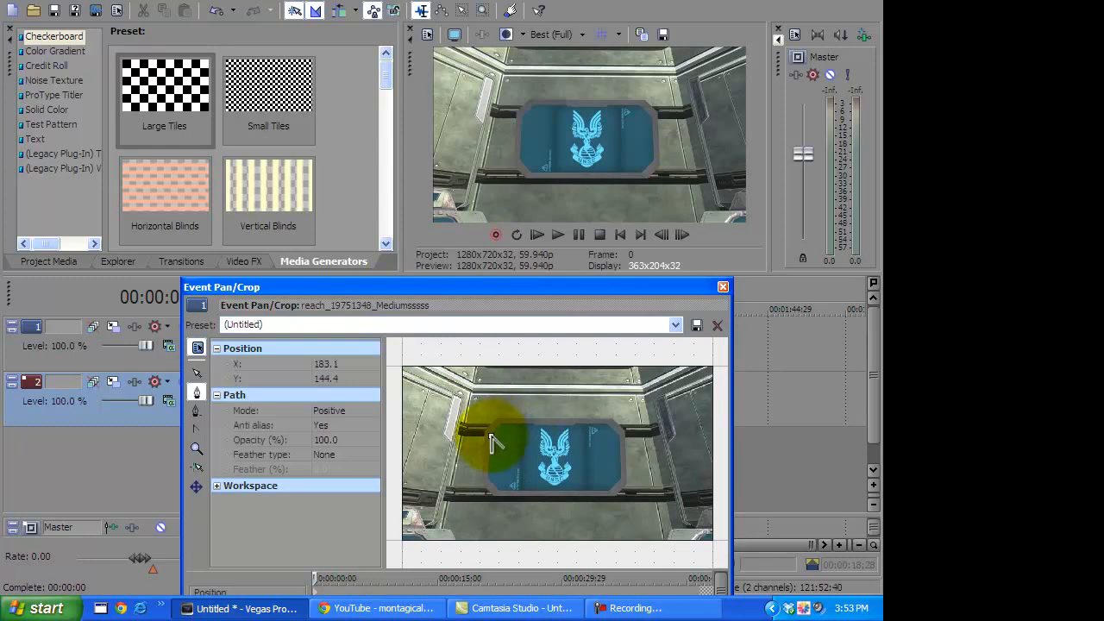
- Place mask anchor points from the panel's corner along its top edge to the top-right corner
drag(492, 444, 530, 434)
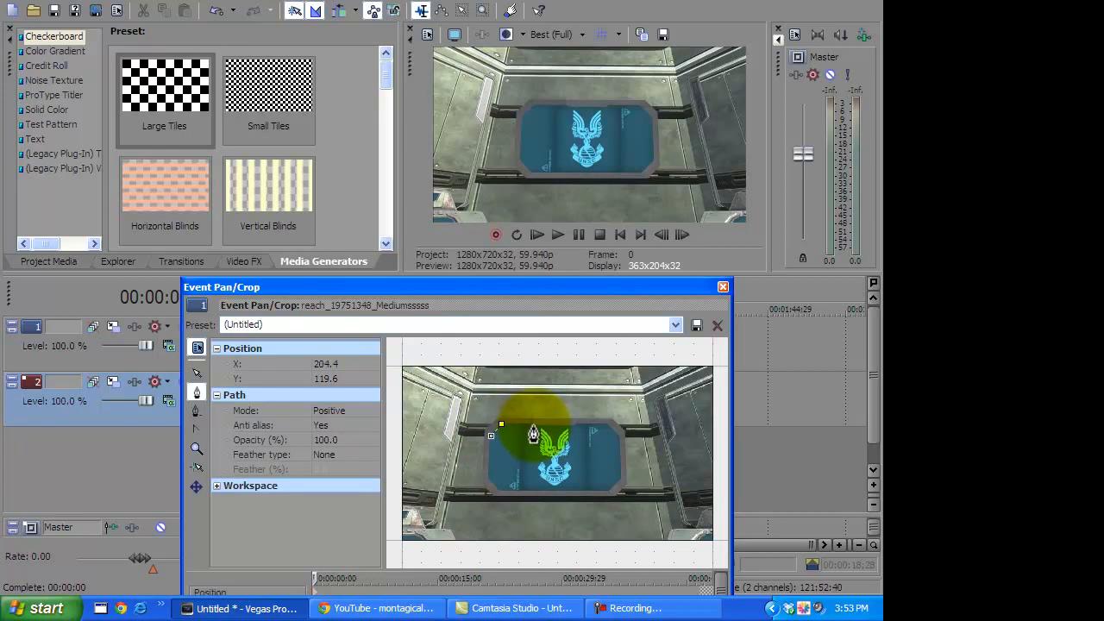
drag(491, 434, 533, 429)
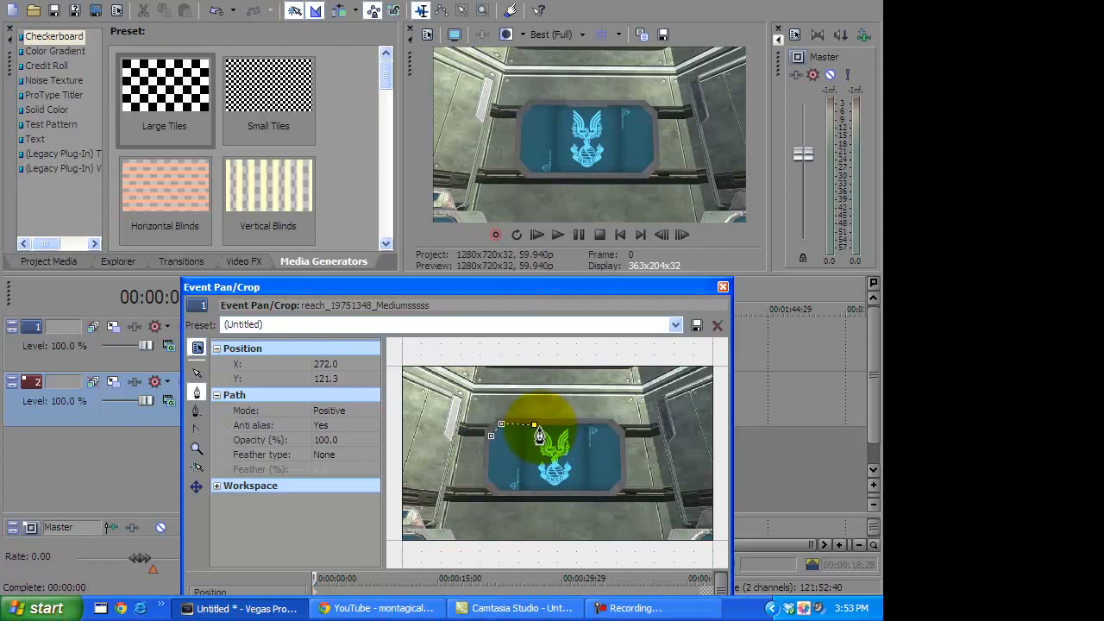
drag(535, 431, 578, 435)
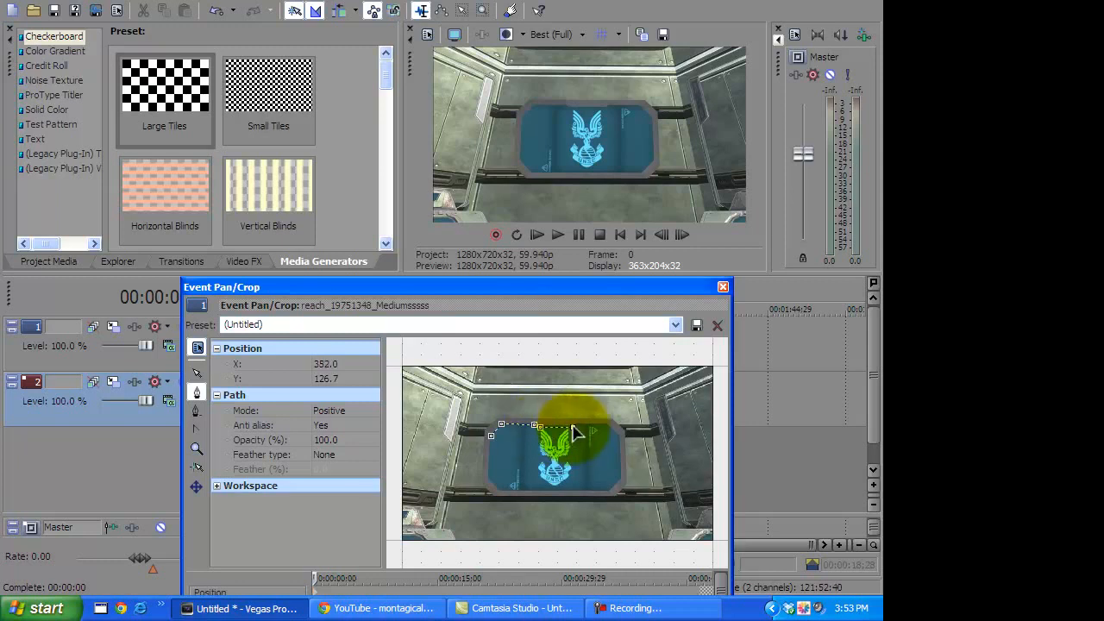
drag(577, 435, 608, 431)
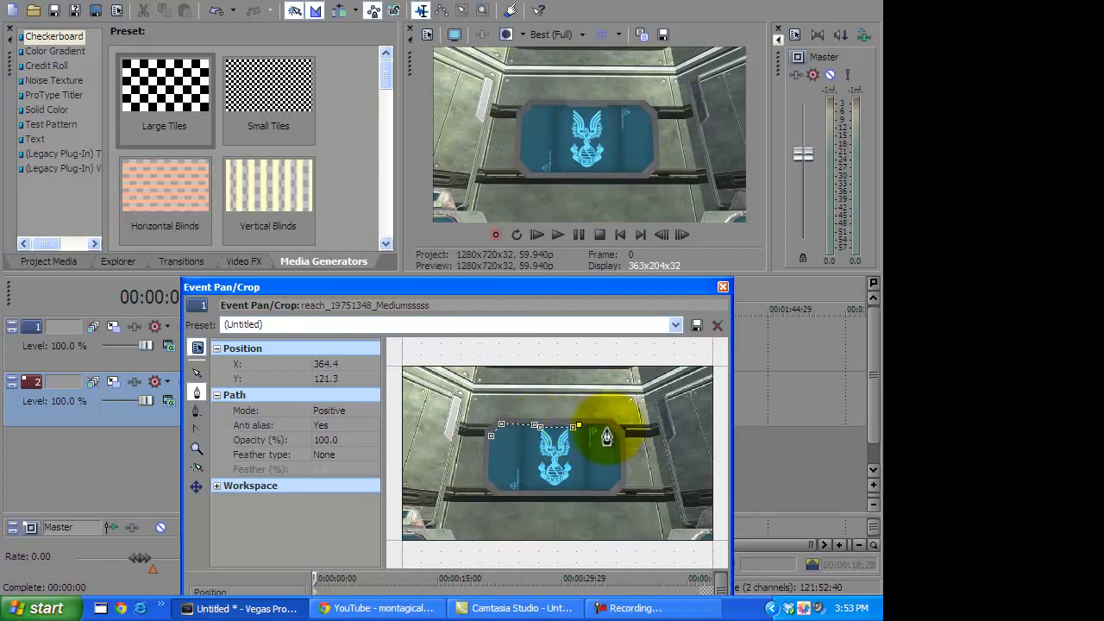
drag(607, 438, 618, 443)
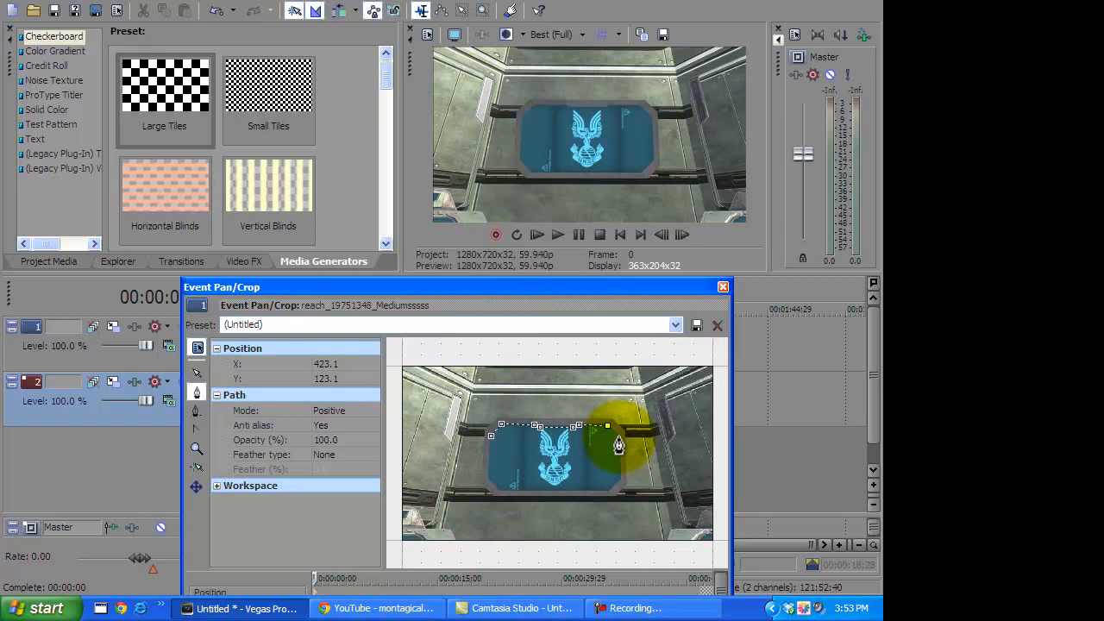
drag(619, 445, 604, 435)
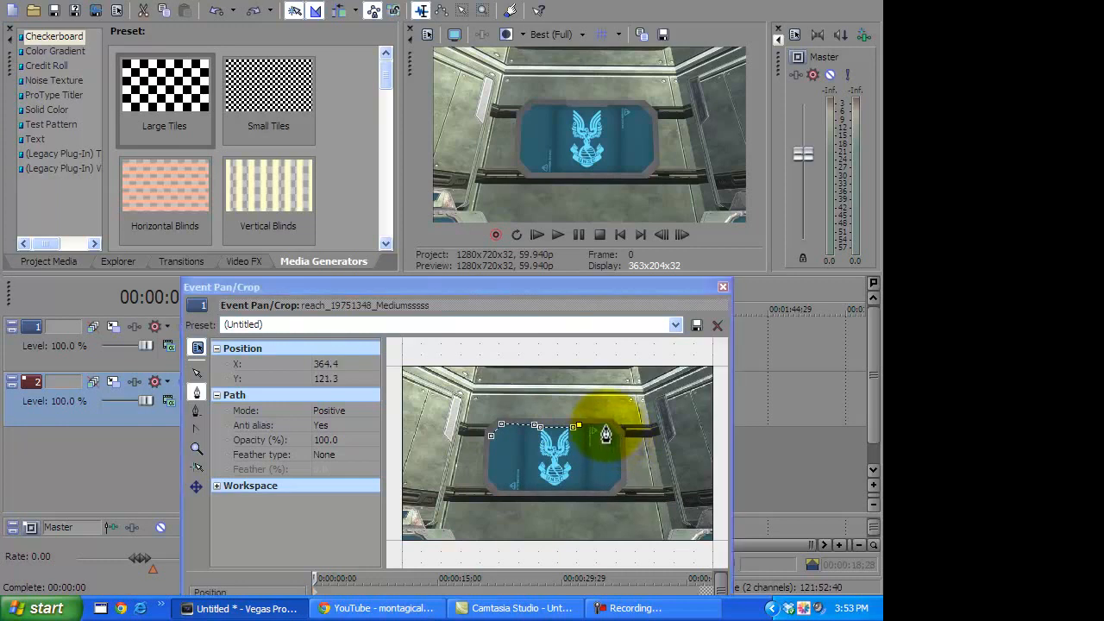
drag(604, 435, 617, 492)
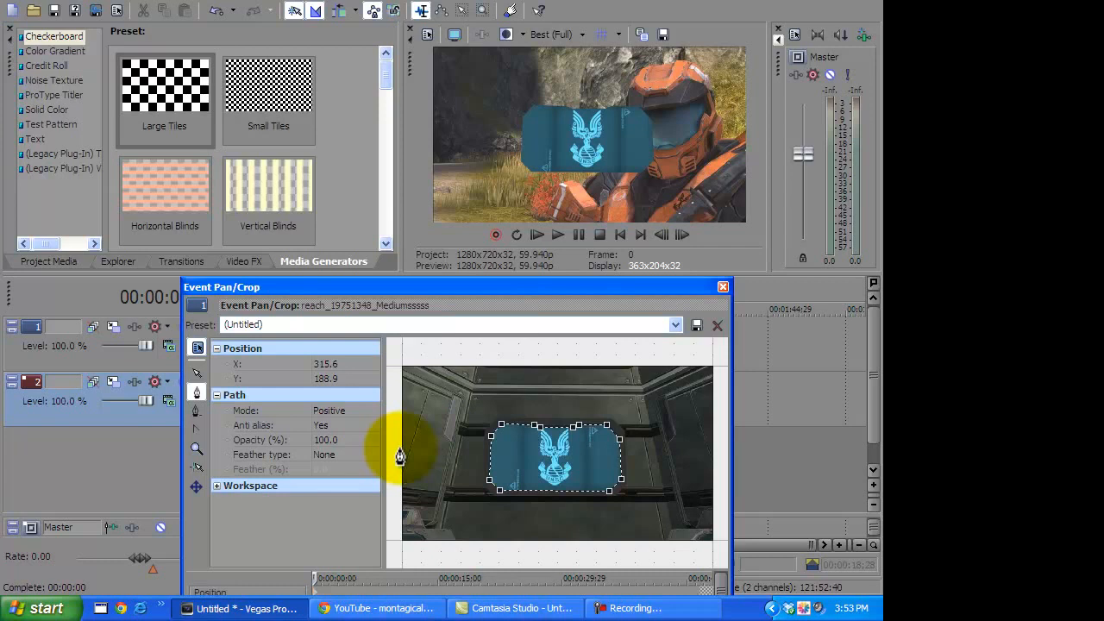
mouse_move(347, 431)
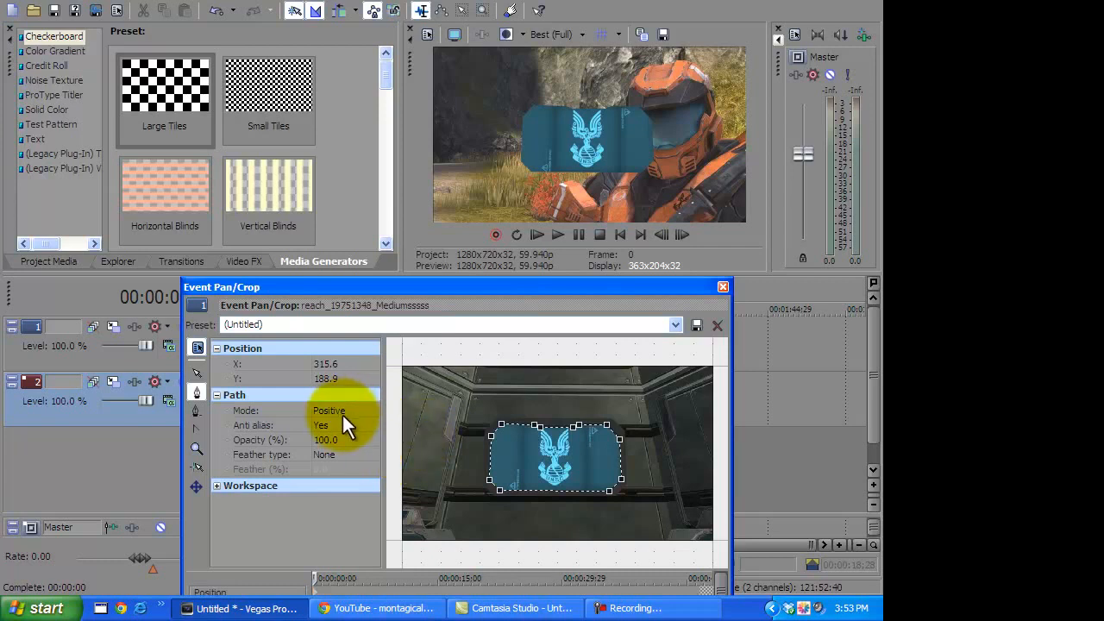
- Switch the mask Path Mode to Negative and test opacity, leaving it at 100%
click(342, 410)
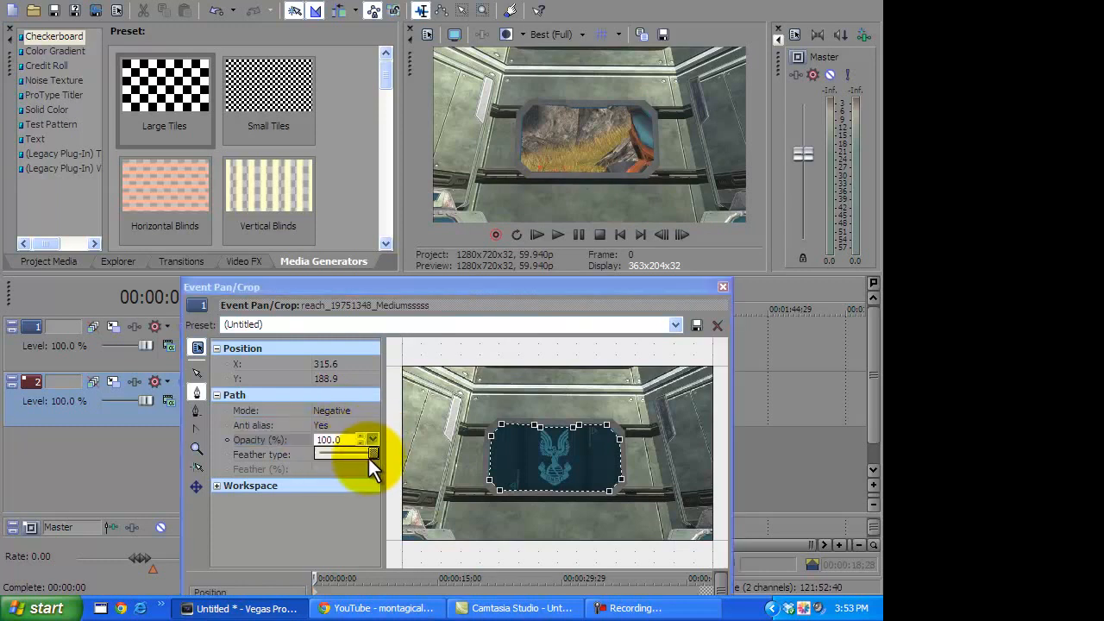
drag(366, 455, 335, 454)
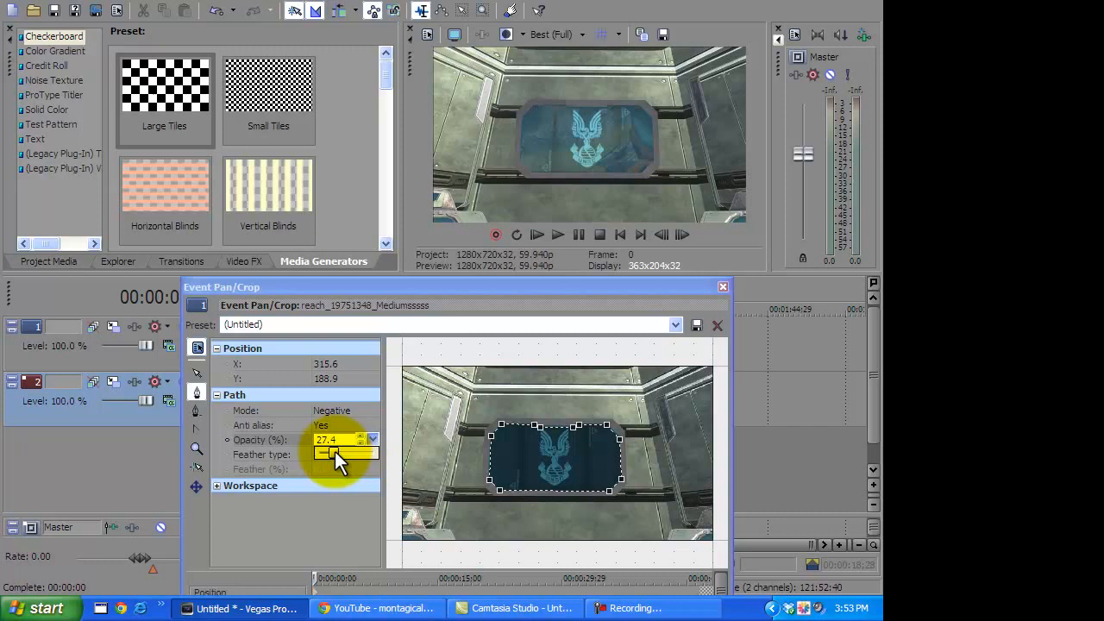
drag(334, 454, 355, 454)
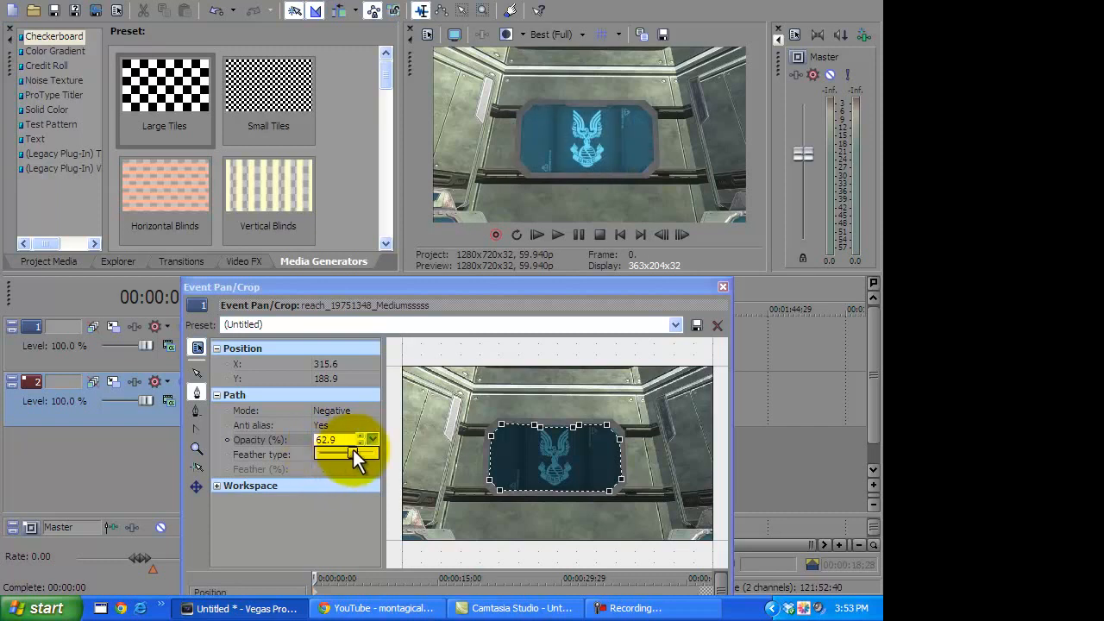
drag(345, 454, 362, 454)
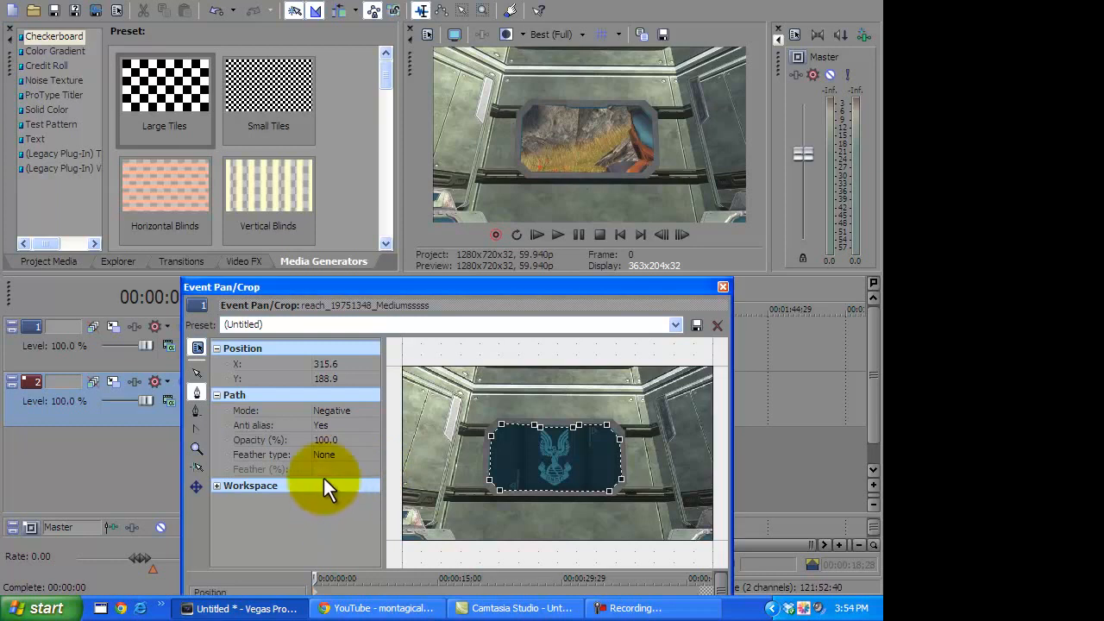
- Enter a mask feather amount of 1.6 and try the Both feather type
click(325, 453)
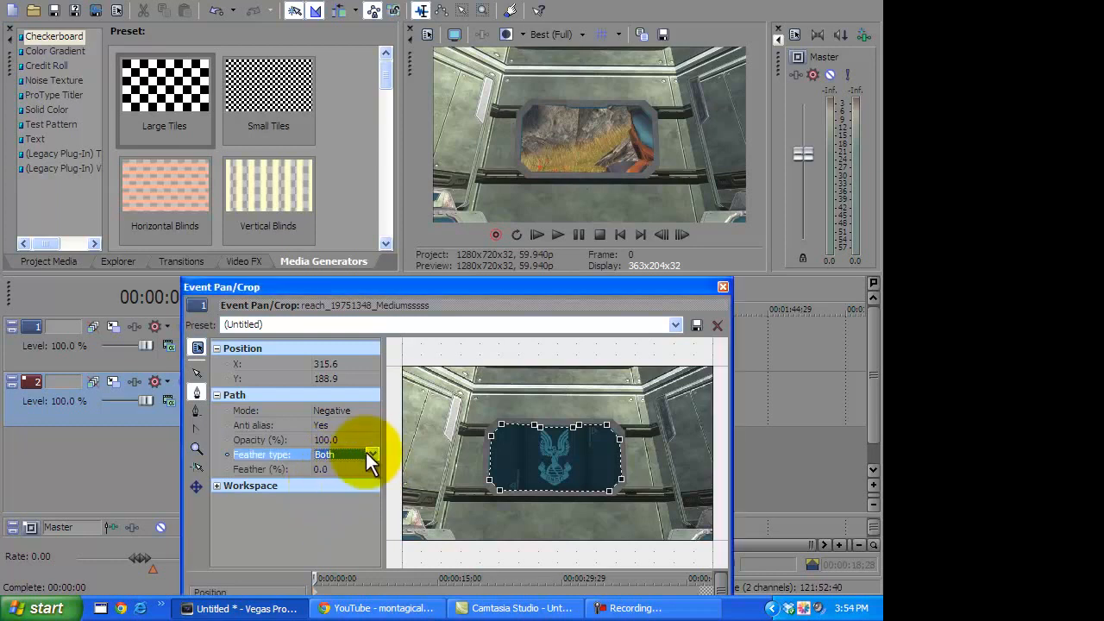
click(372, 454)
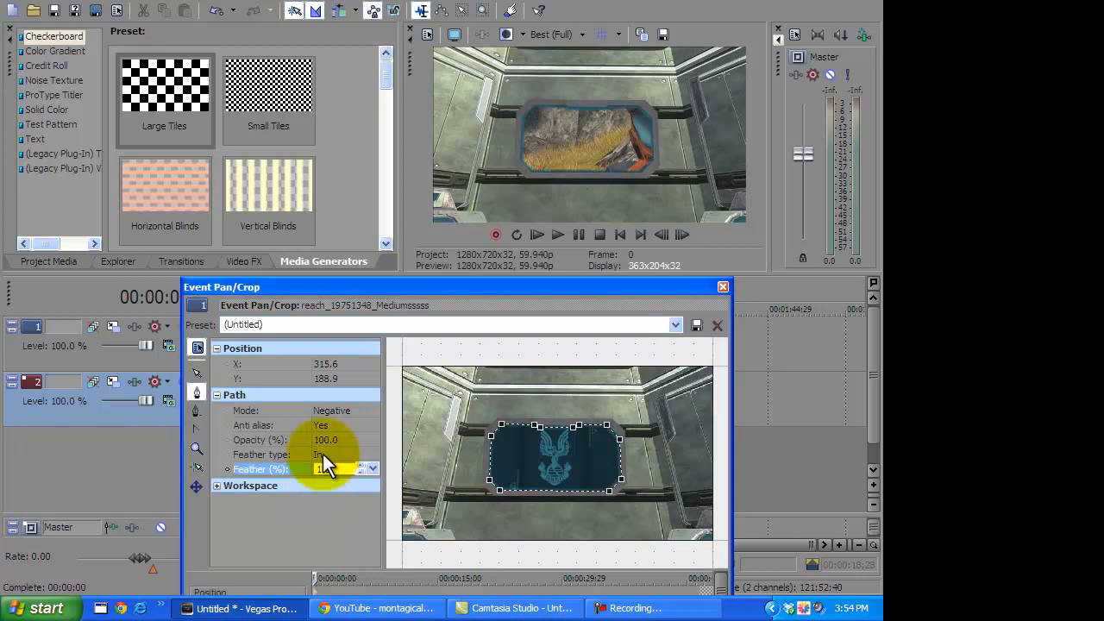
click(345, 454)
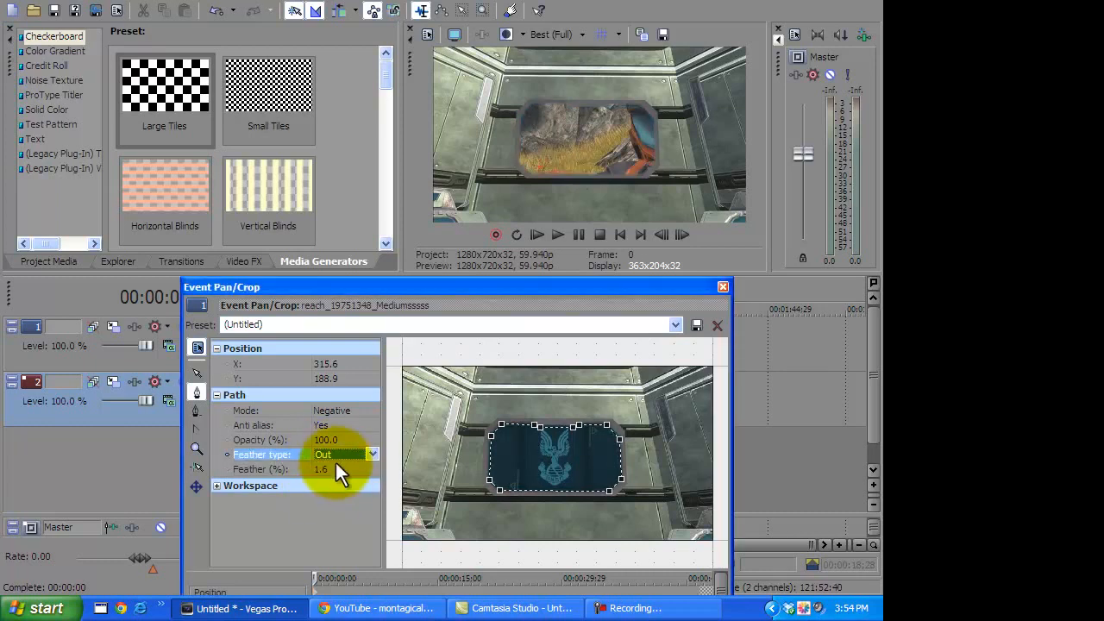
click(369, 453)
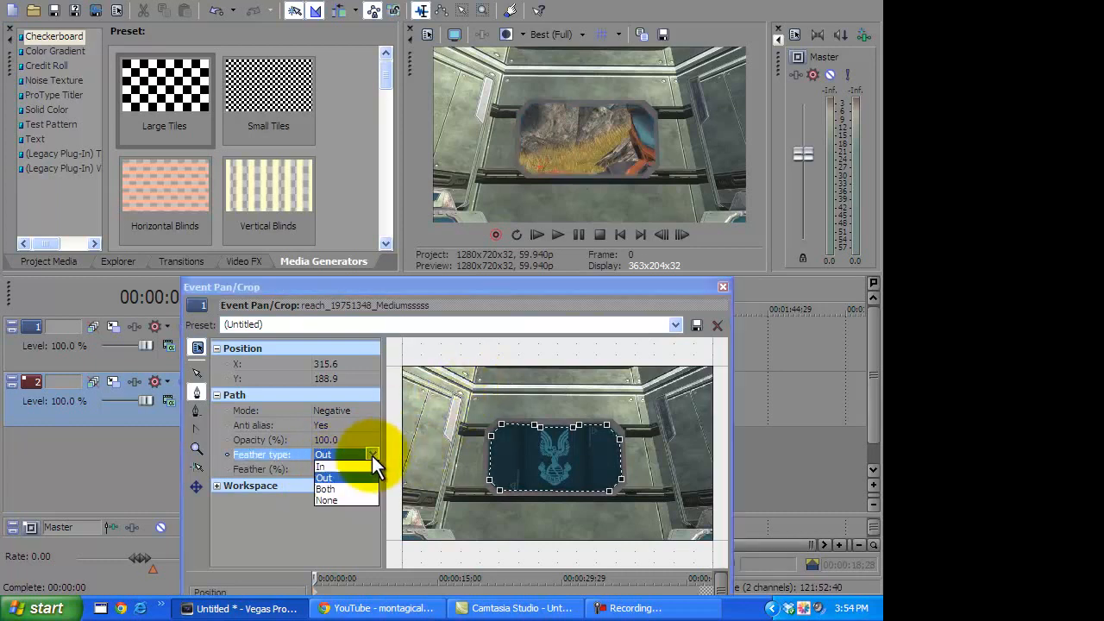
click(326, 489)
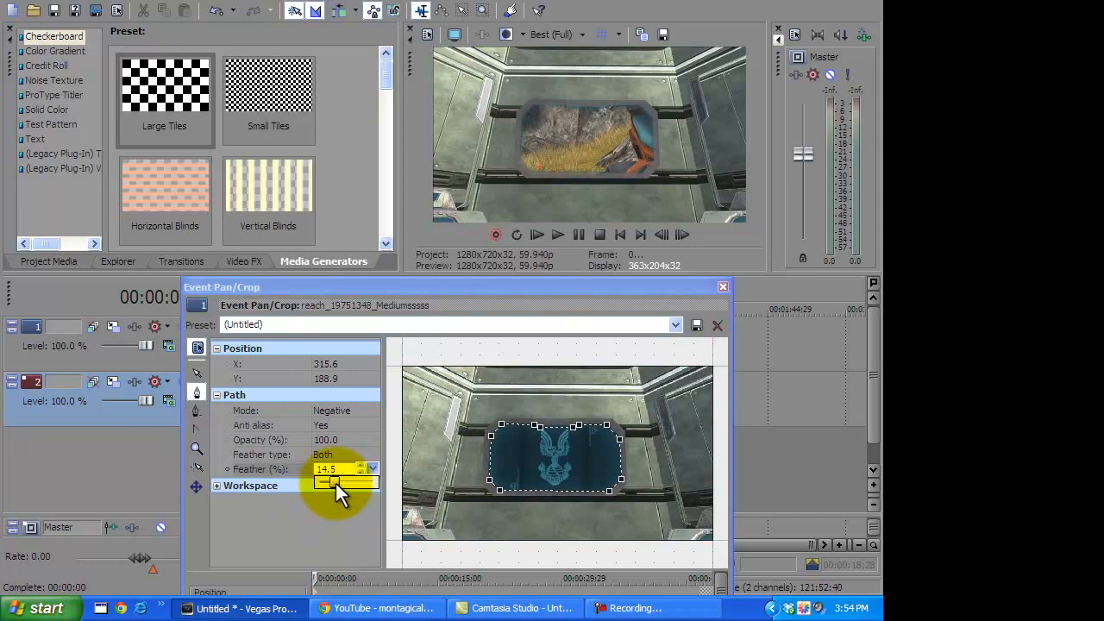
- Switch Feather type to In, readjust Feather back to 1.6, and close Event Pan/Crop
click(368, 454)
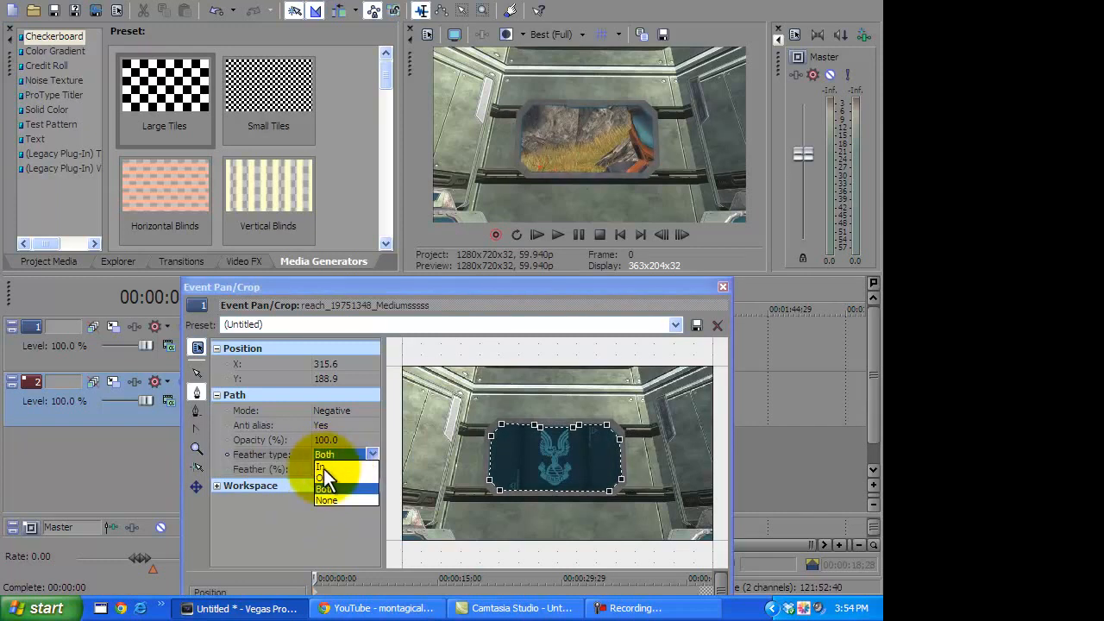
click(321, 465)
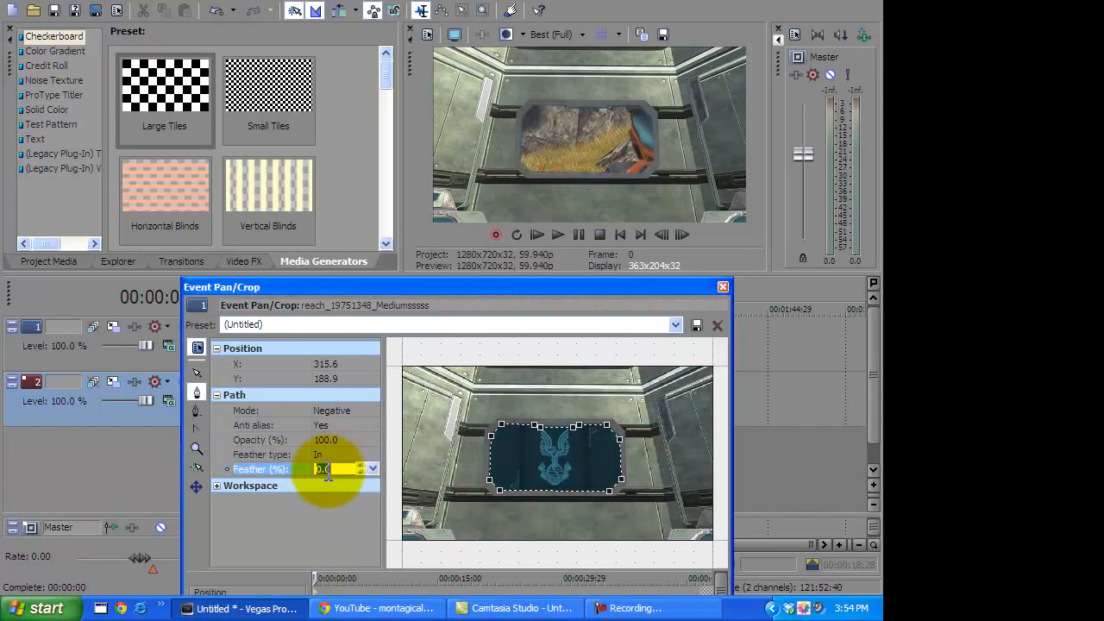
drag(328, 483, 336, 483)
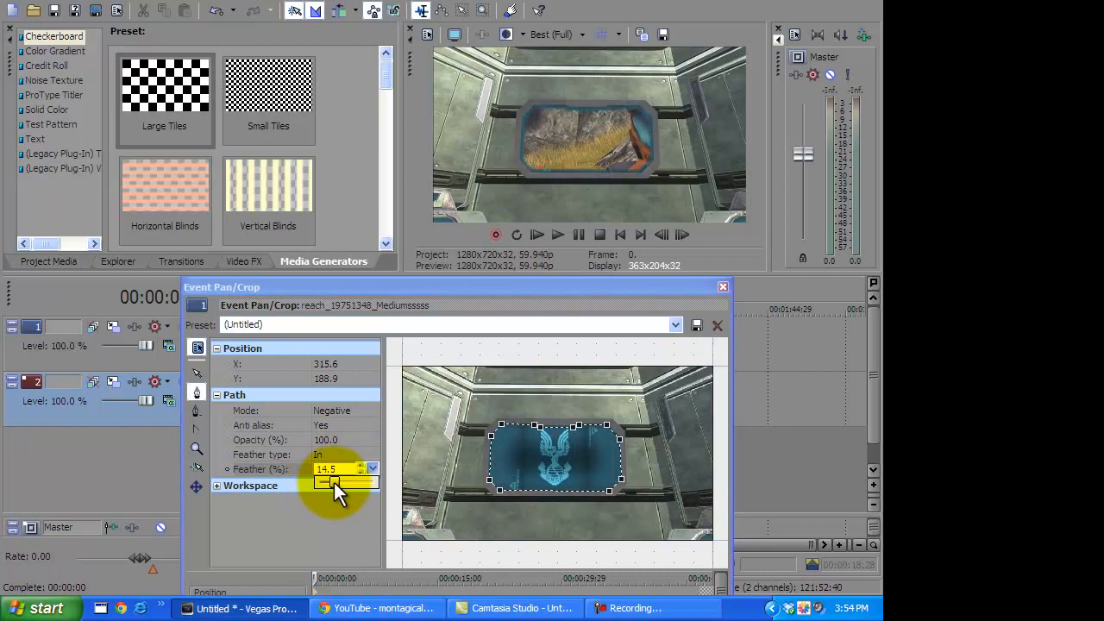
drag(335, 482, 321, 481)
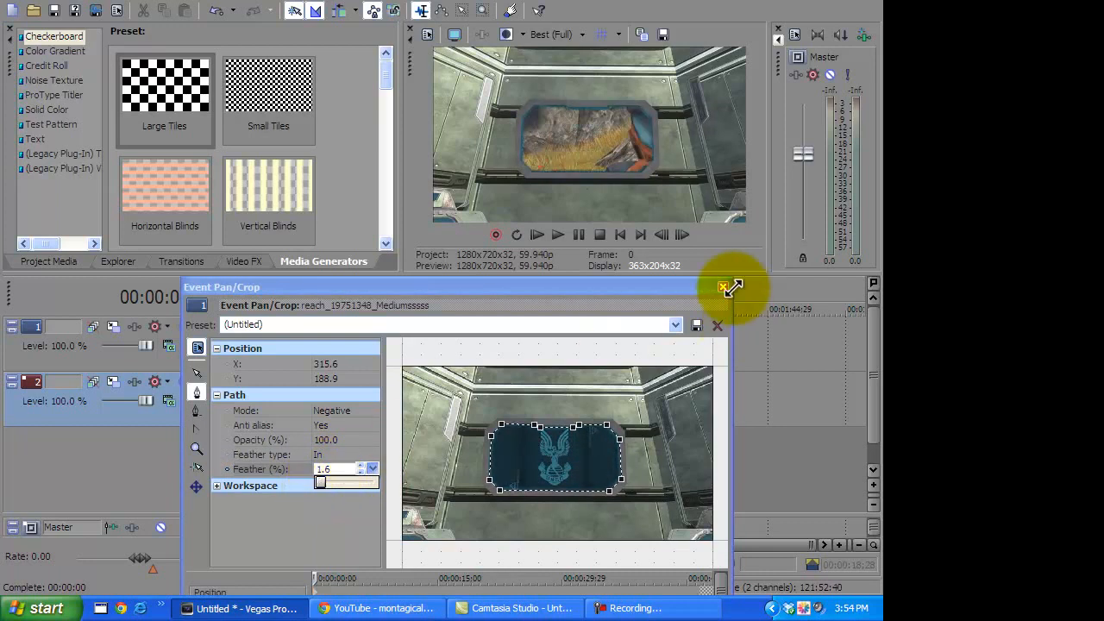
click(723, 286)
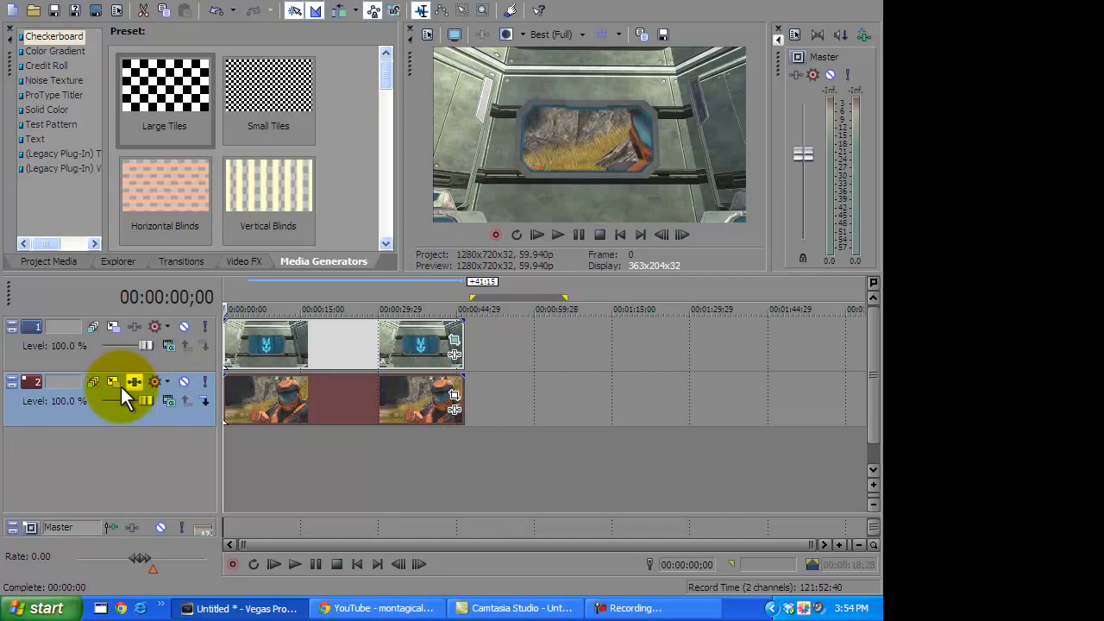
- Open the Track Motion dialog from track 2's header
click(134, 381)
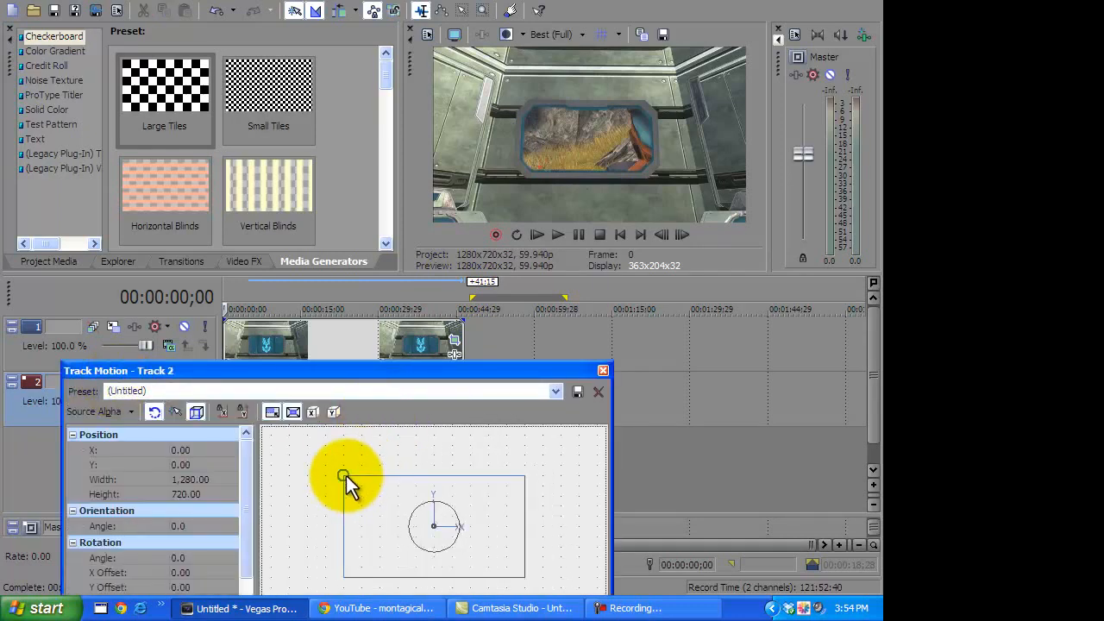
- Scale track 2's frame to about 858x482 and move it into the TV panel
drag(345, 479, 361, 483)
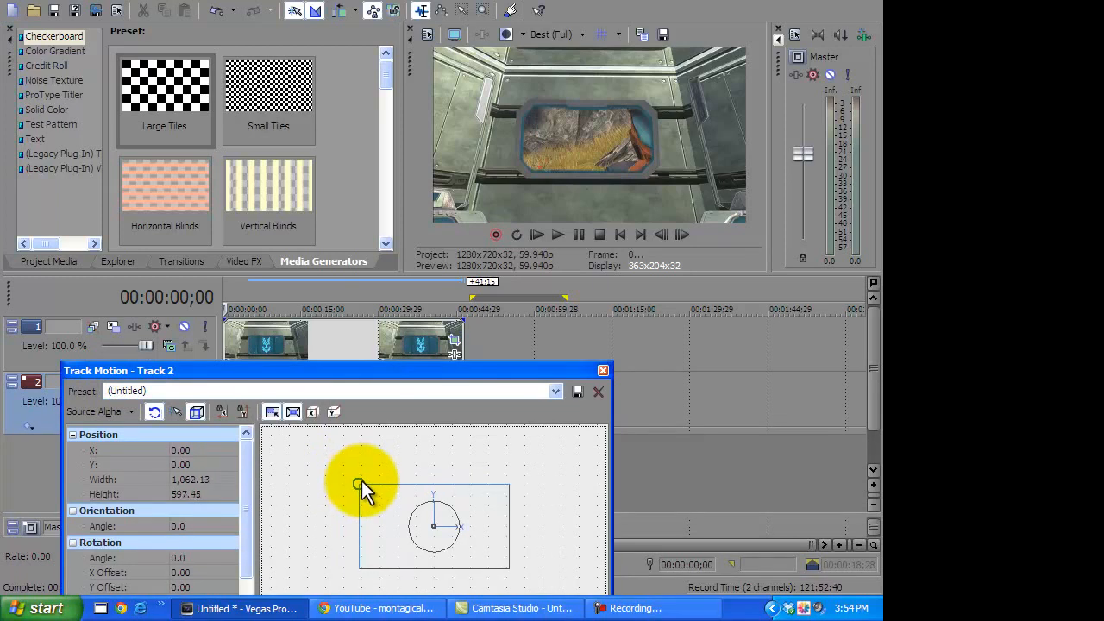
drag(362, 483, 422, 531)
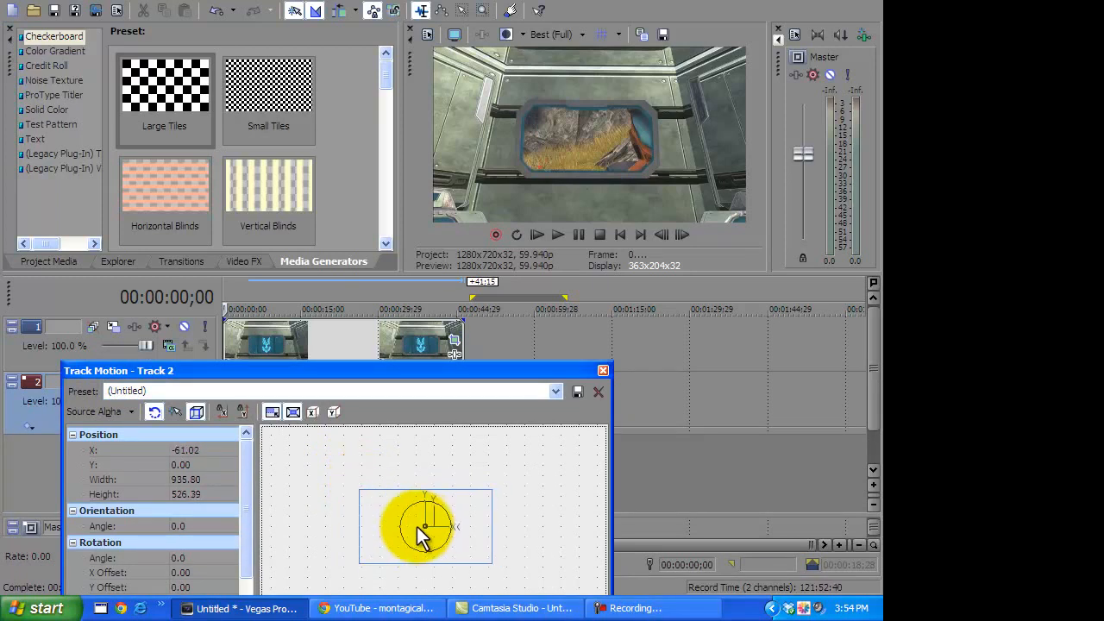
drag(423, 530, 409, 517)
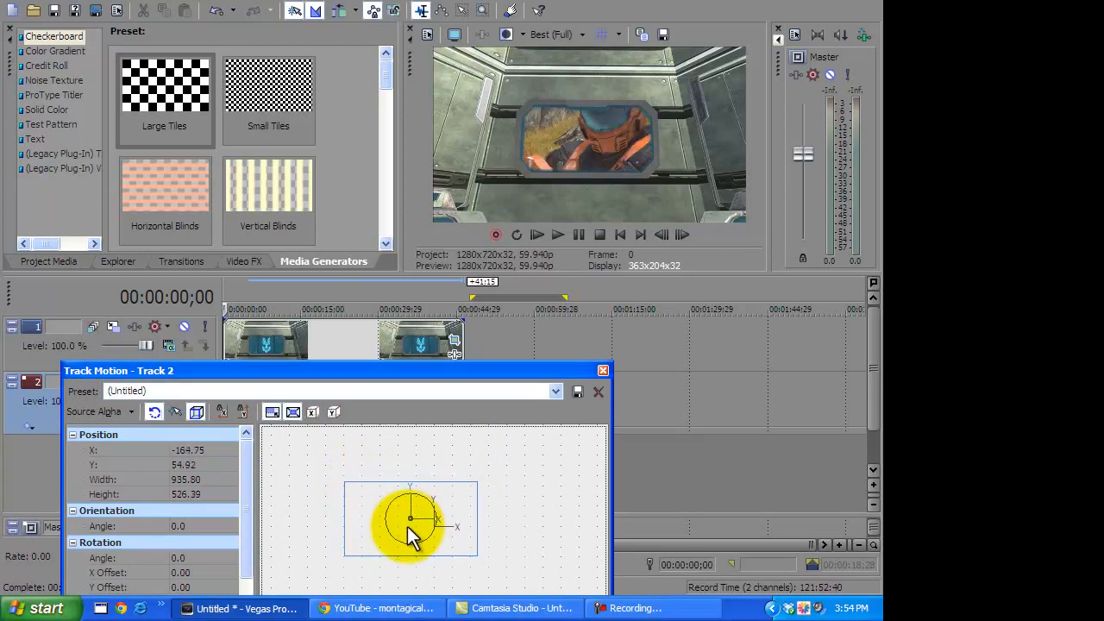
drag(410, 517, 414, 539)
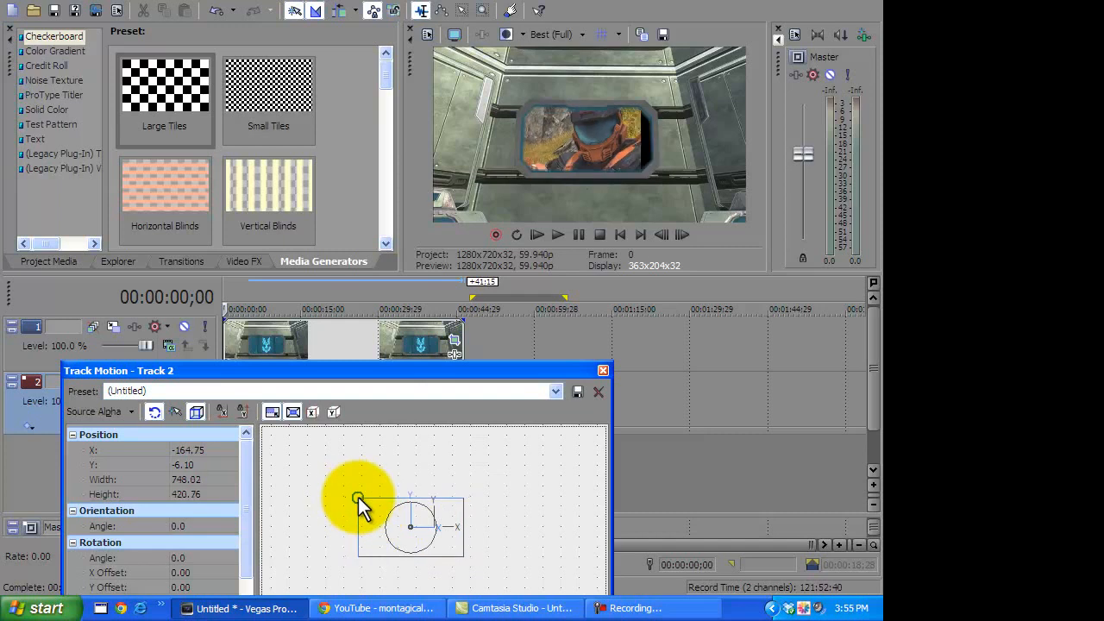
drag(356, 499, 352, 493)
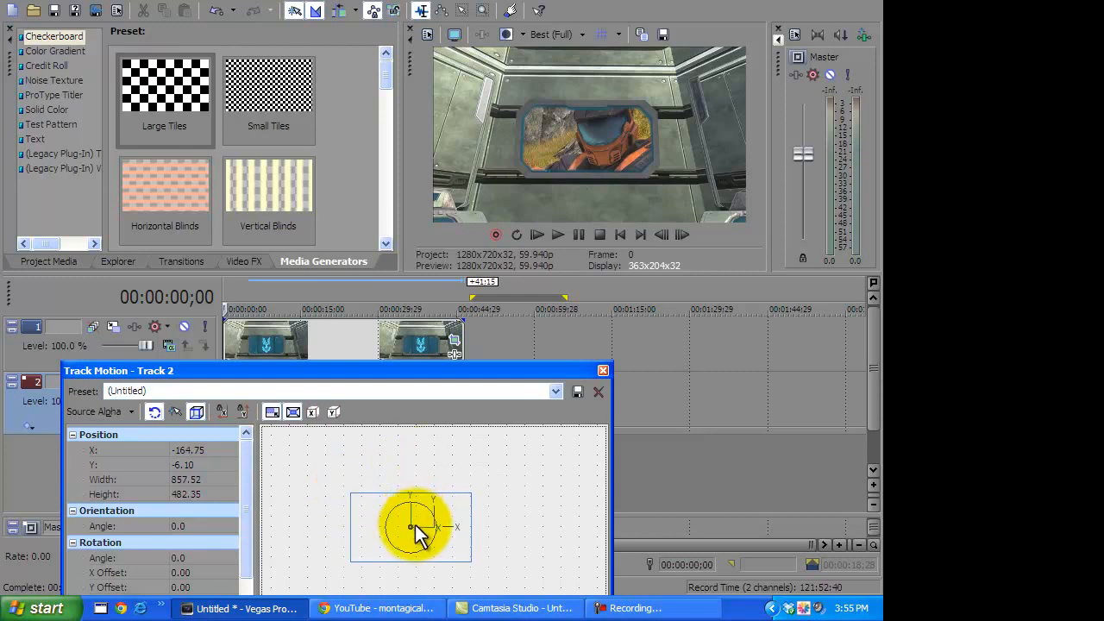
drag(410, 526, 423, 530)
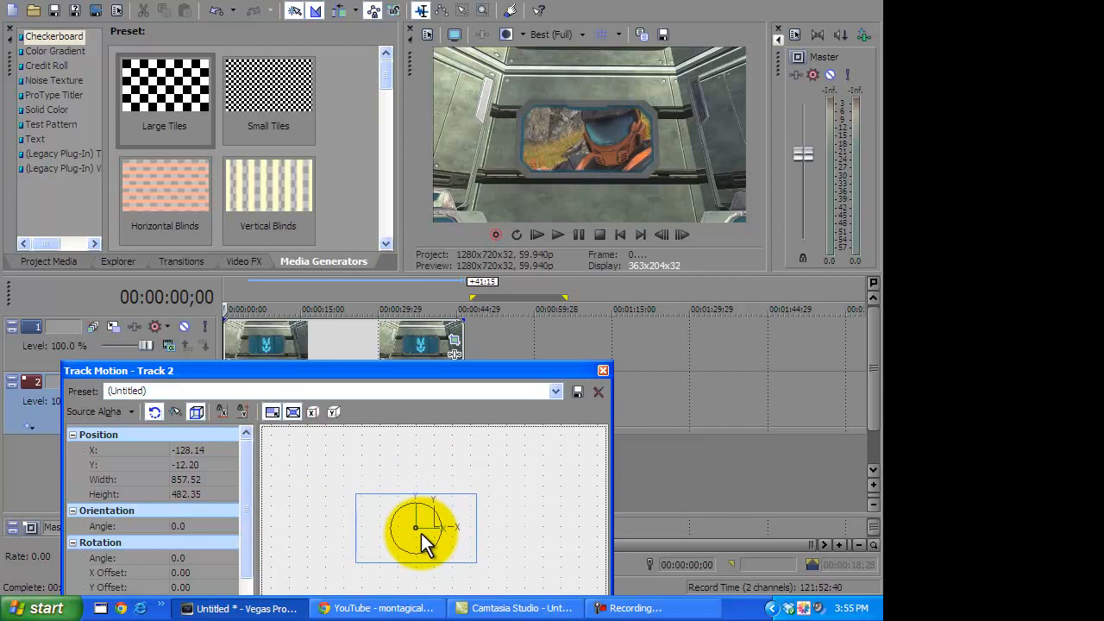
drag(417, 531, 431, 527)
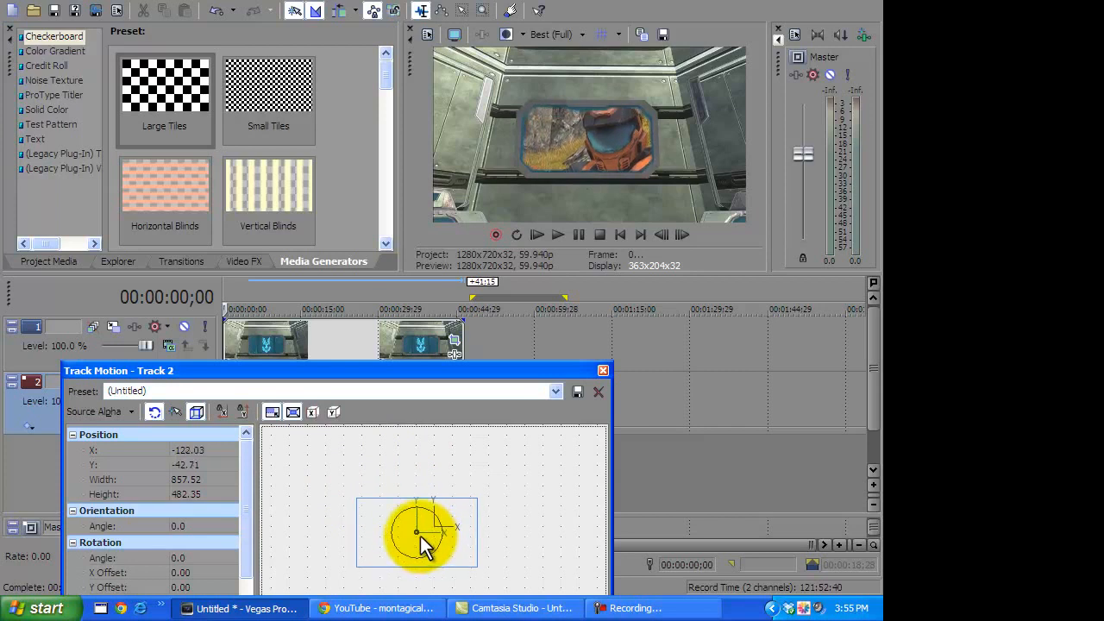